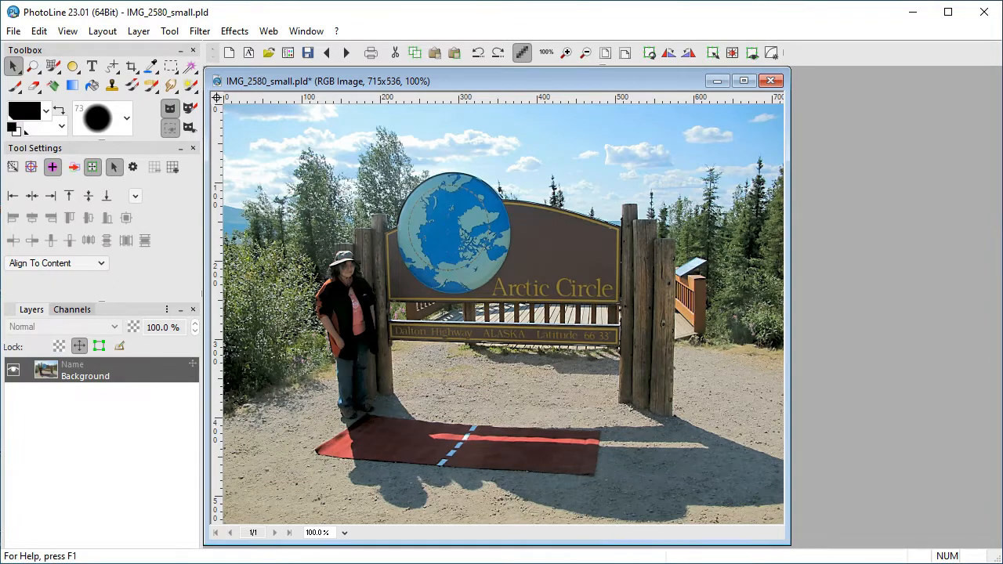
- Open the Filter menu to show the Quality filters, including Dehaze
left_click(200, 31)
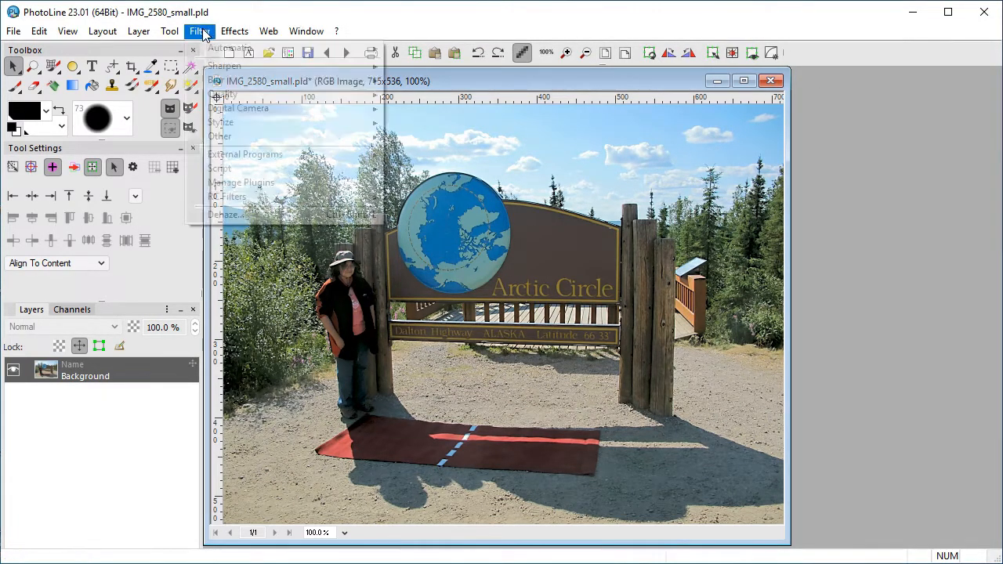
mouse_move(222, 94)
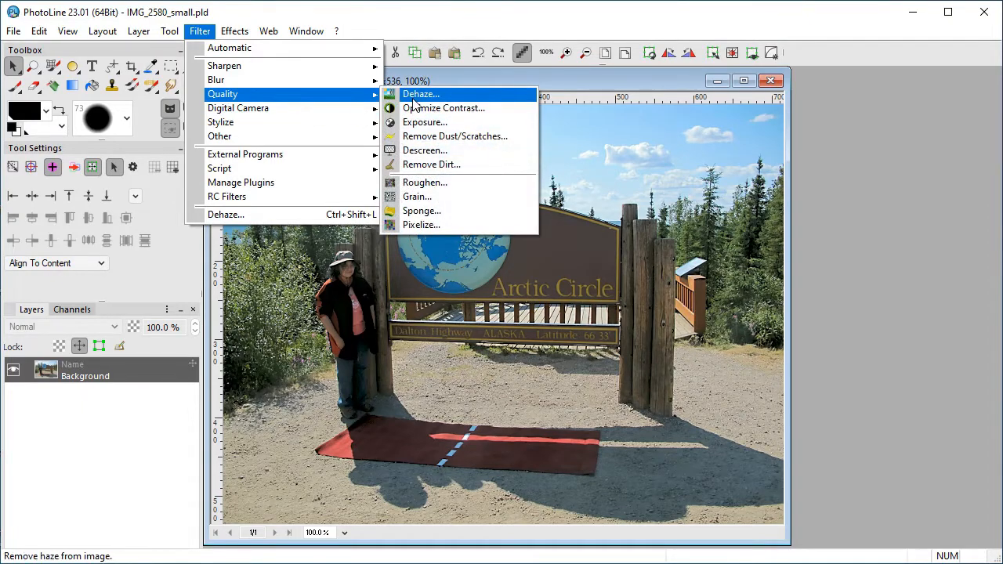
- Add a Dehaze filter layer and set its Size from 10 to 18
left_click(421, 94)
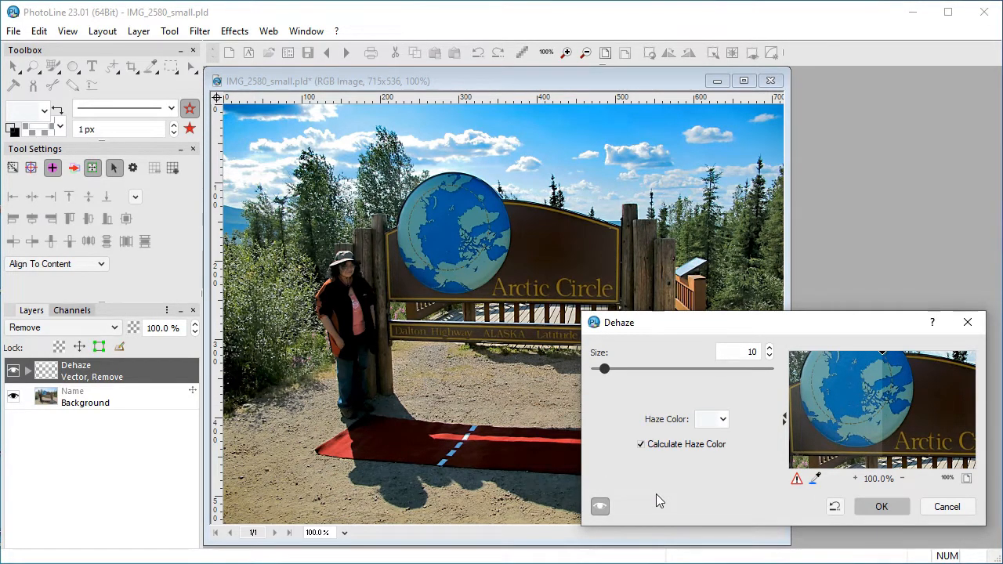
mouse_move(663, 508)
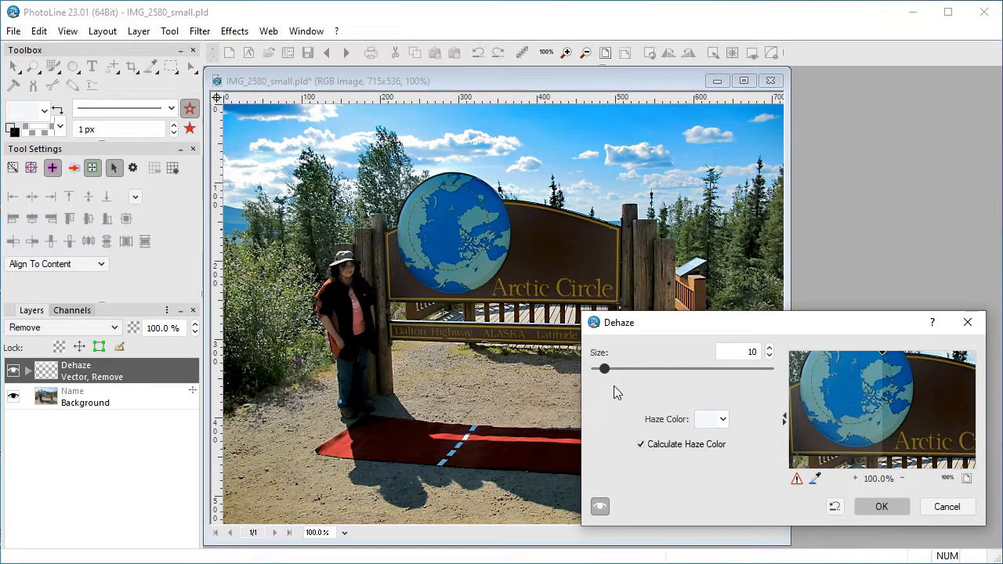
mouse_move(614, 380)
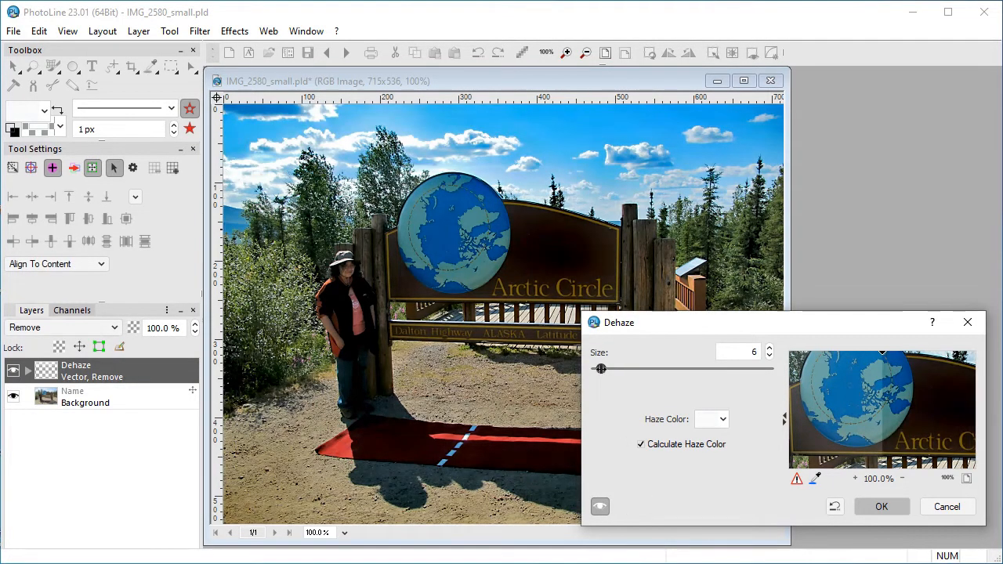
left_click(769, 356)
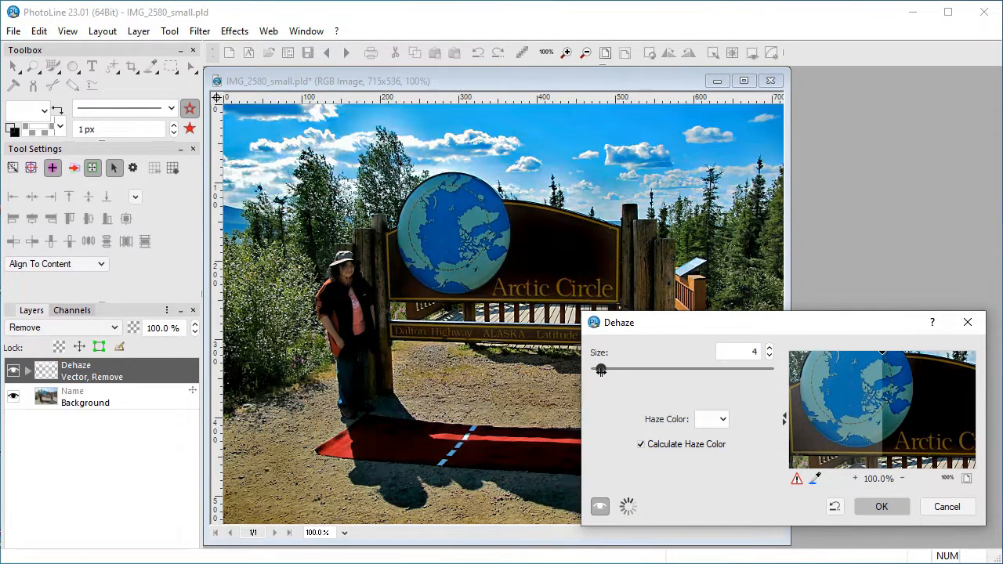
left_click_drag(601, 370, 612, 369)
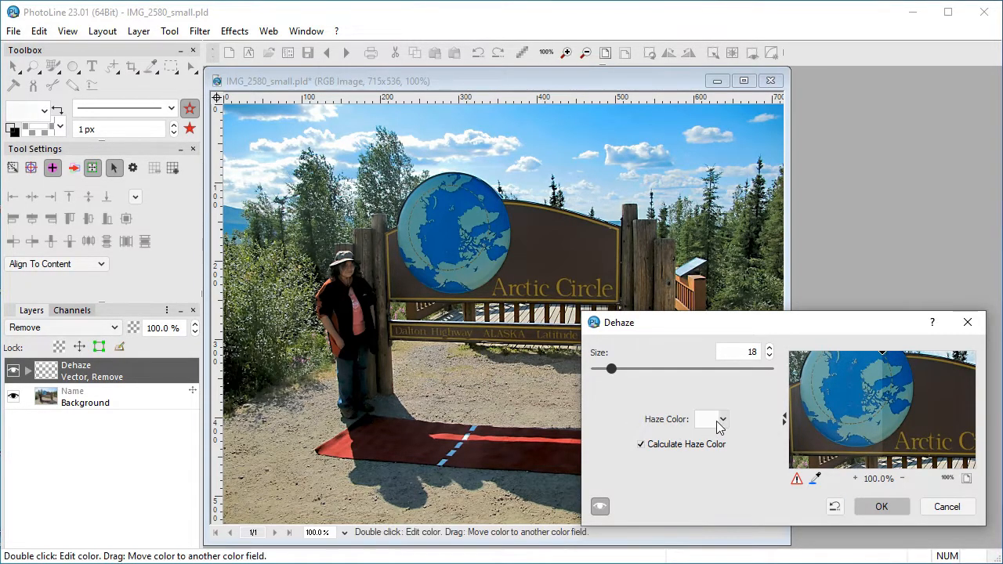
mouse_move(670, 430)
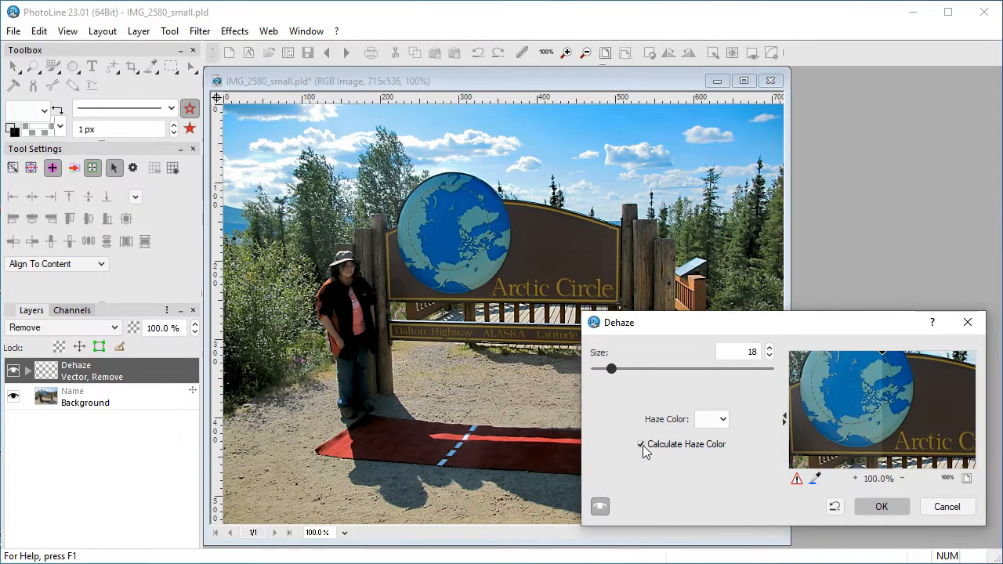
- Turn off Calculate Haze Color, set the haze colour manually, and confirm Dehaze
left_click(640, 445)
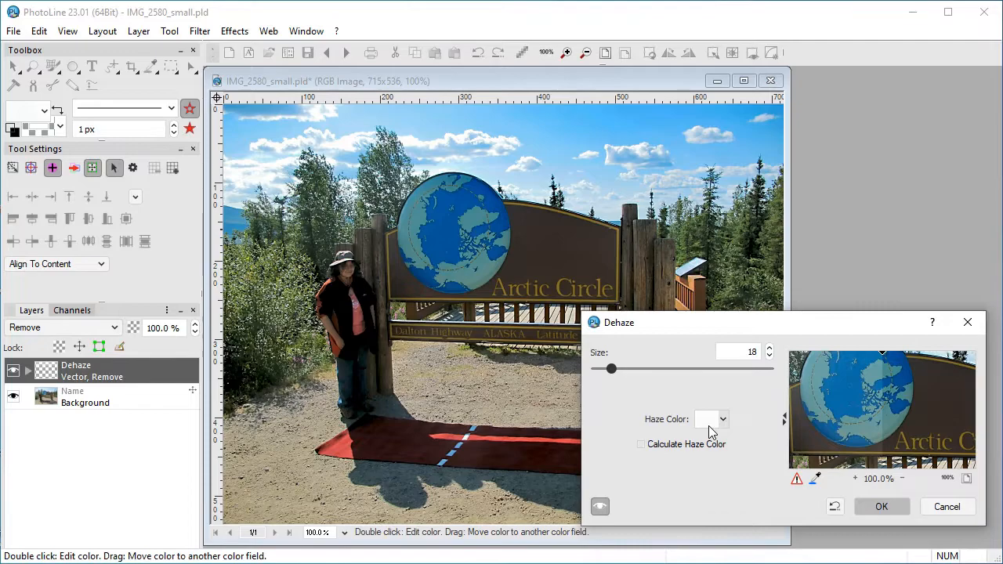
left_click(711, 419)
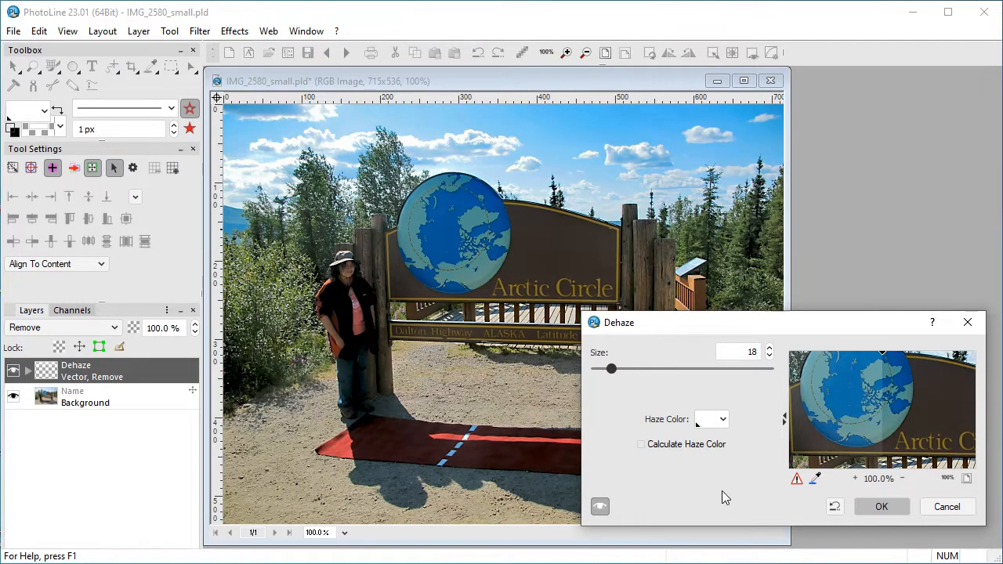
left_click(881, 507)
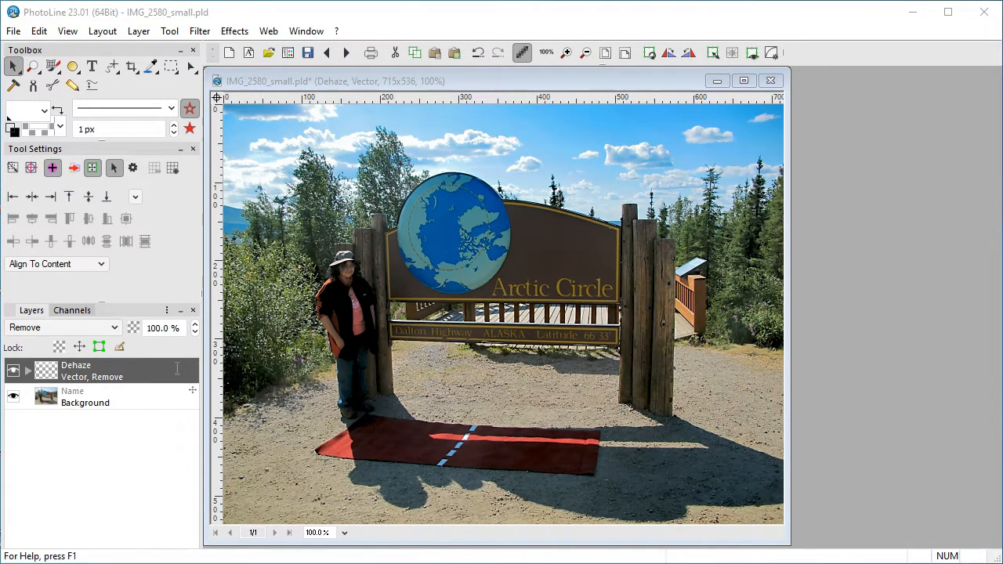
- Give the Dehaze layer a Color Filter with the Background black cutoff at 28.7%
left_click(138, 31)
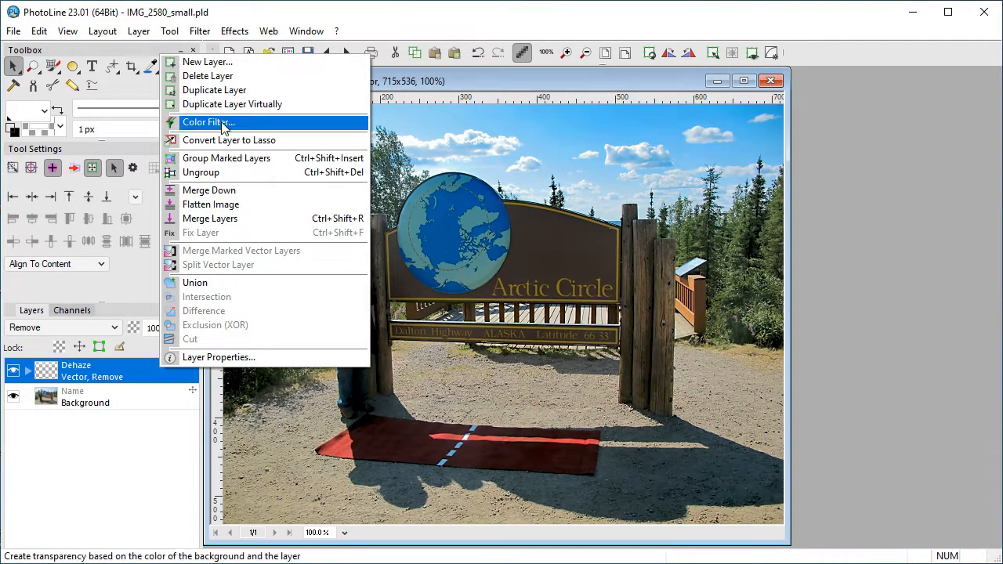
left_click(208, 121)
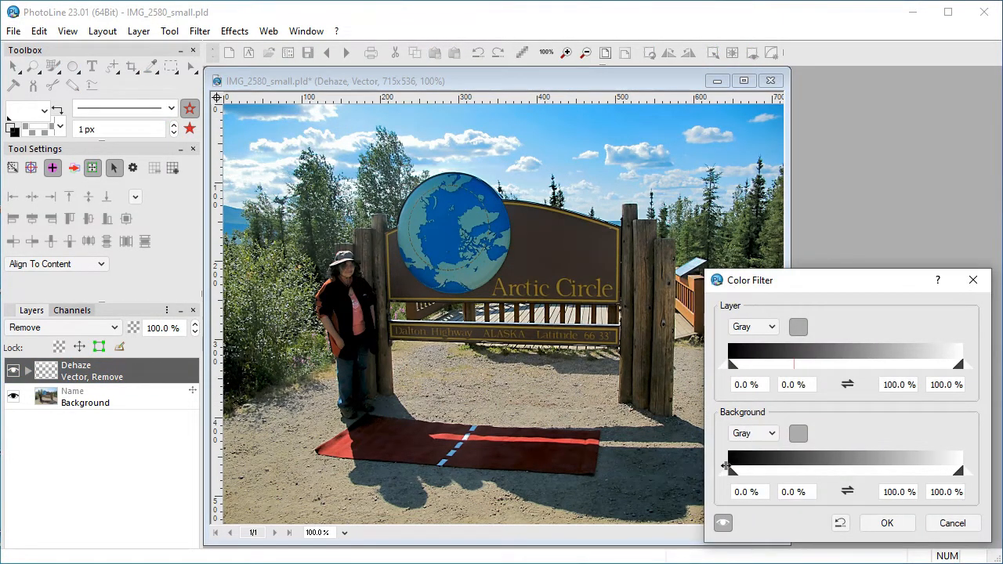
left_click_drag(727, 465, 748, 464)
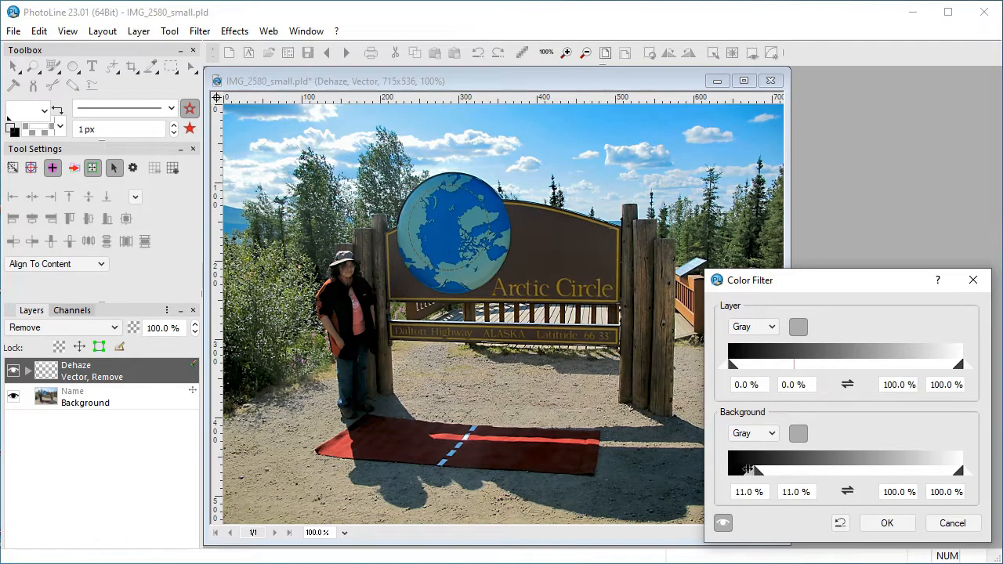
left_click_drag(748, 469, 791, 468)
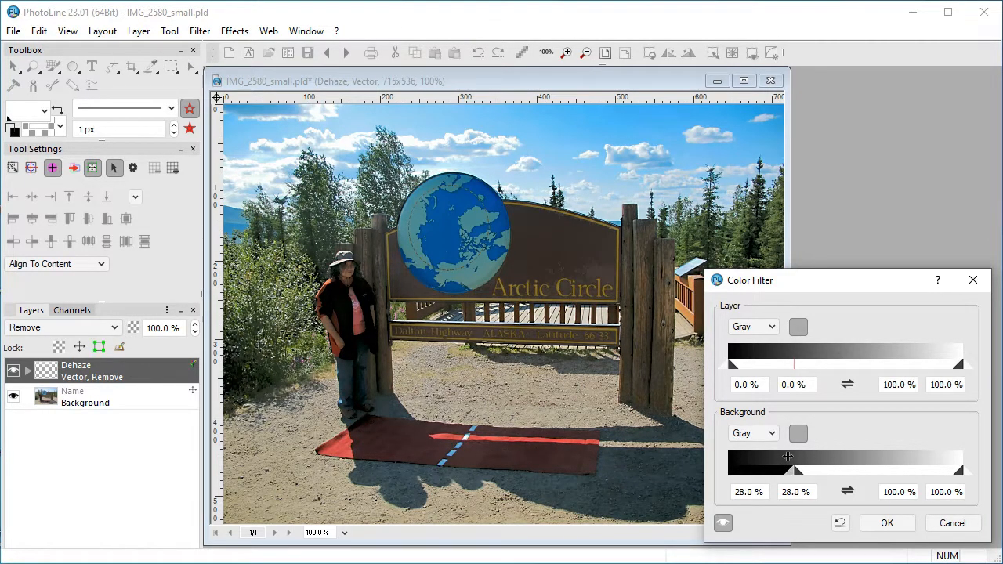
left_click_drag(788, 469, 799, 468)
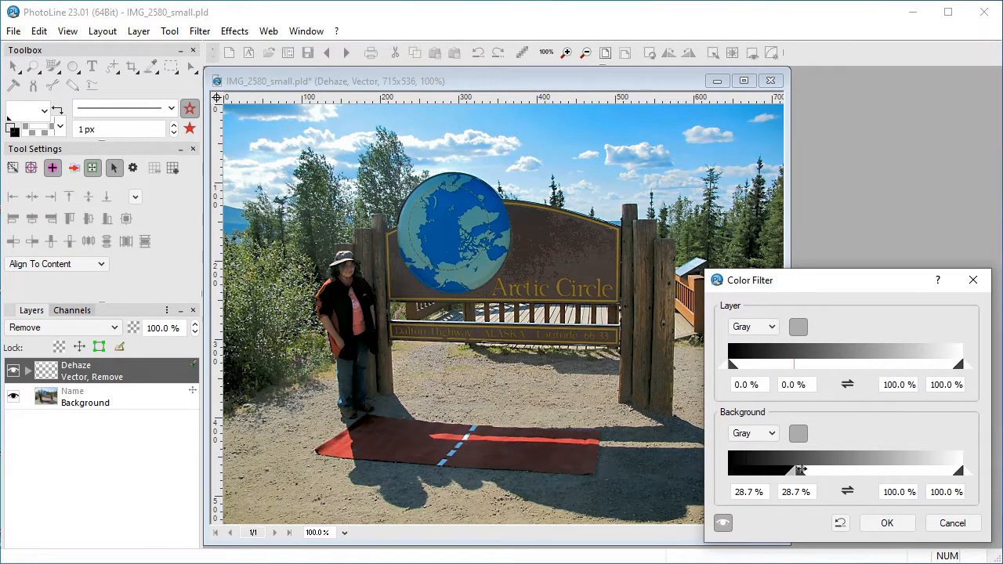
left_click_drag(802, 469, 815, 469)
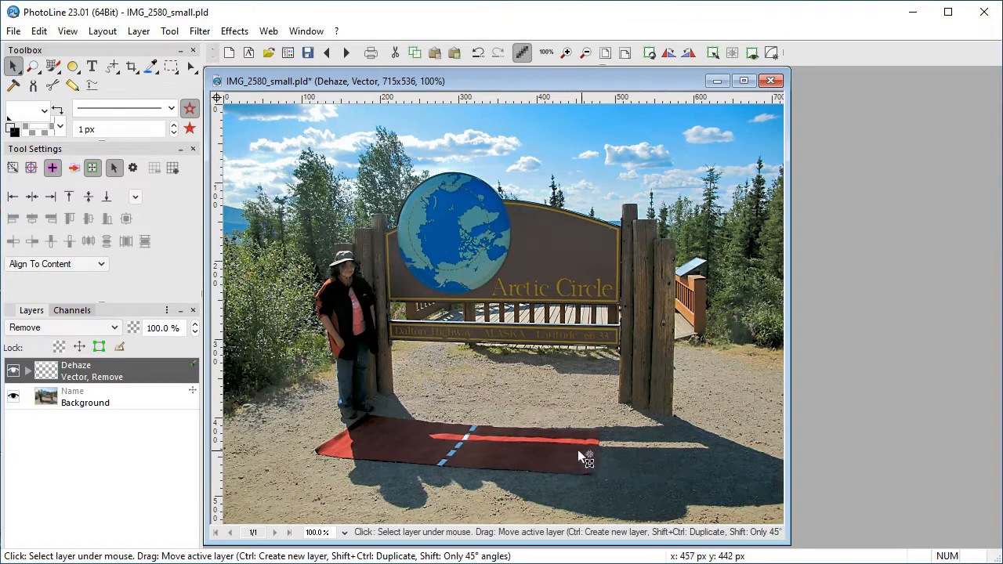
- Add a layer mask to the Dehaze layer and paint black on it with the Brush
left_click(138, 30)
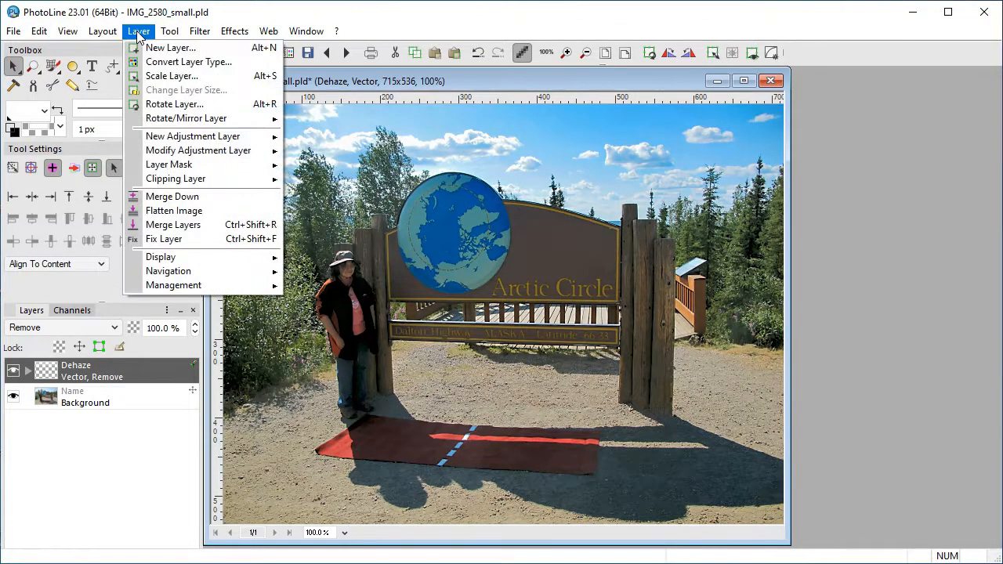
mouse_move(168, 164)
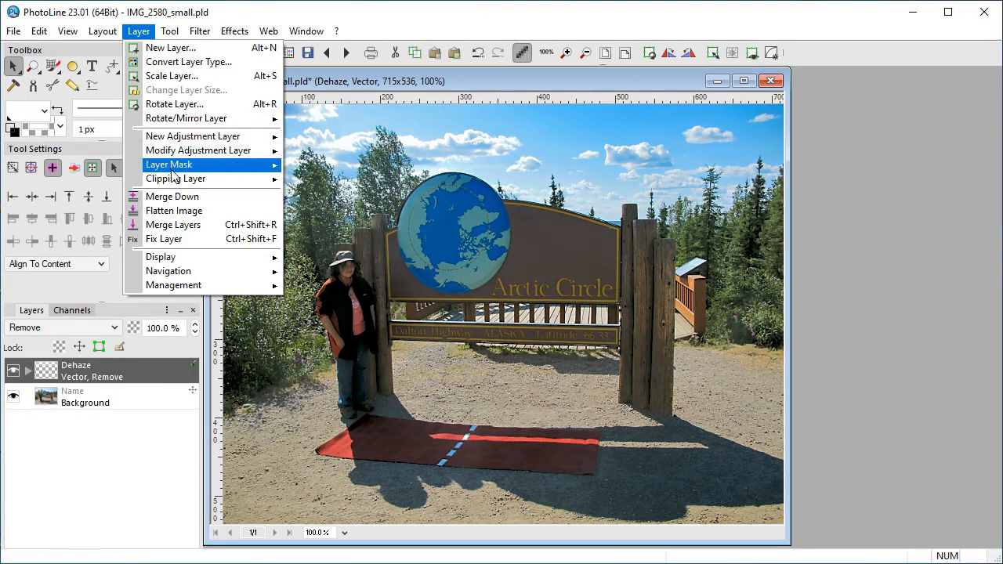
left_click(169, 165)
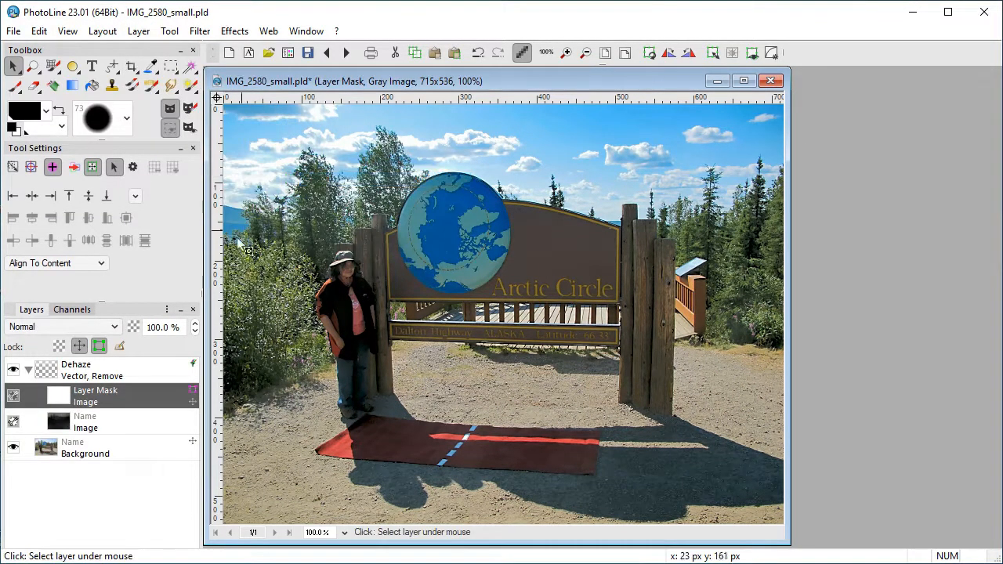
left_click(86, 396)
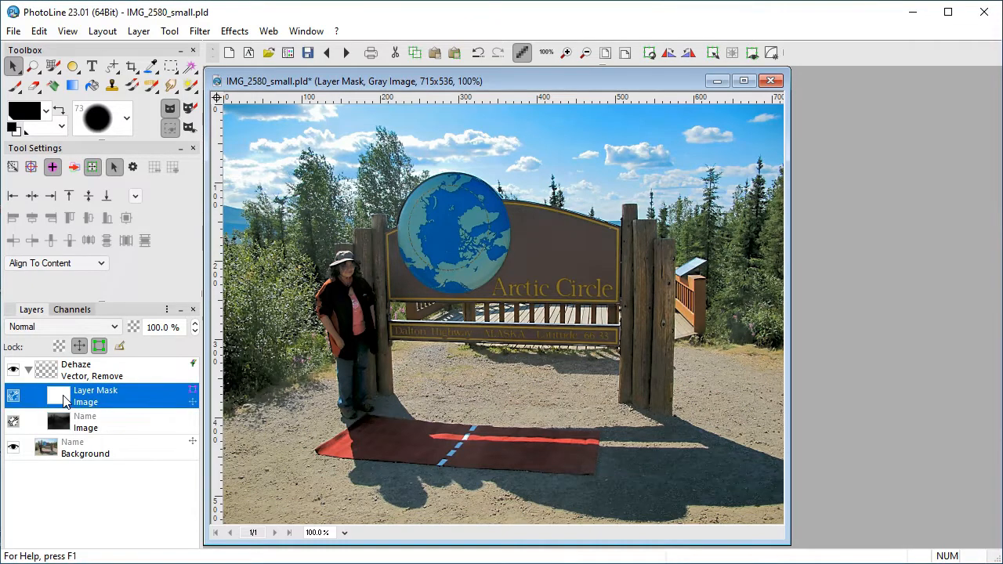
left_click(33, 86)
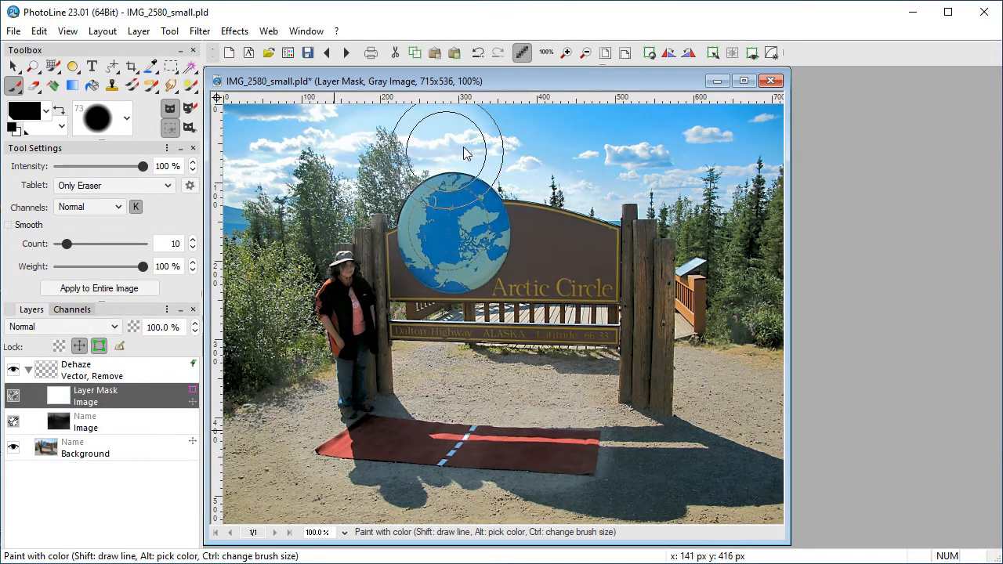
left_click(39, 30)
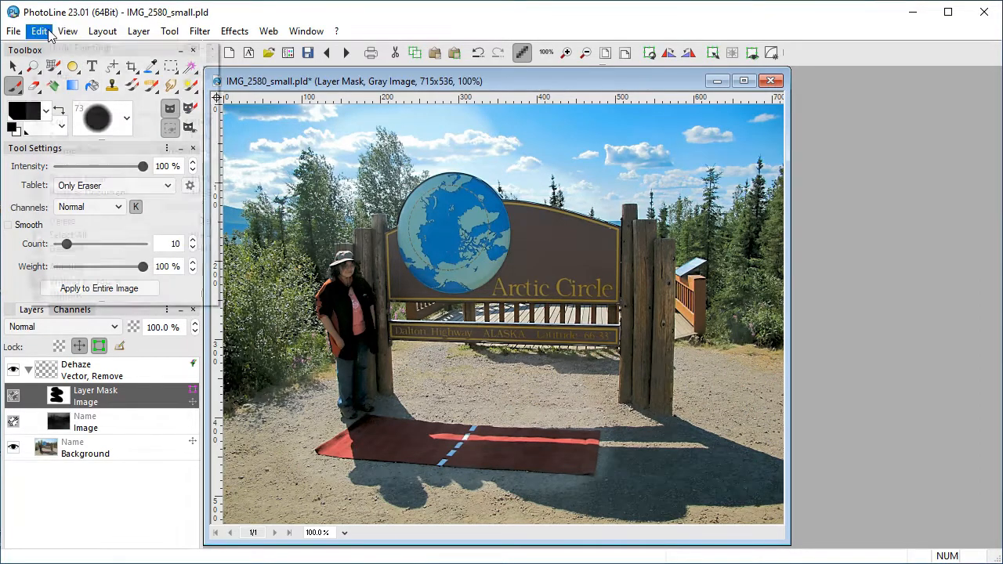